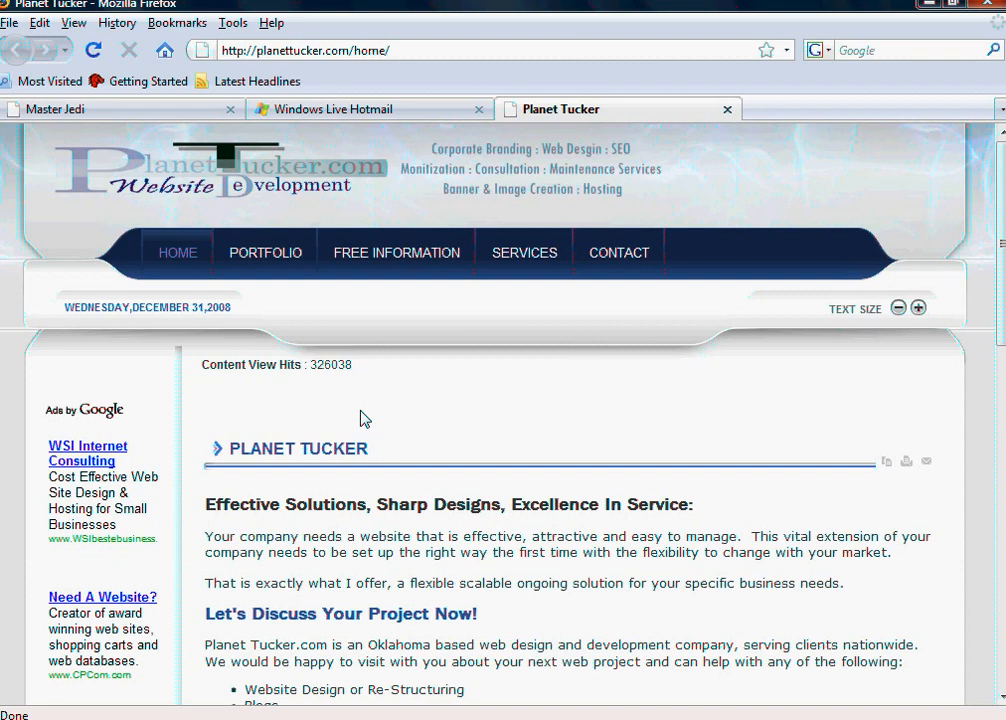
# Step: Bring up the page options on the Planet Tucker homepage to reach View Page Source
pyautogui.rightClick(500, 370)
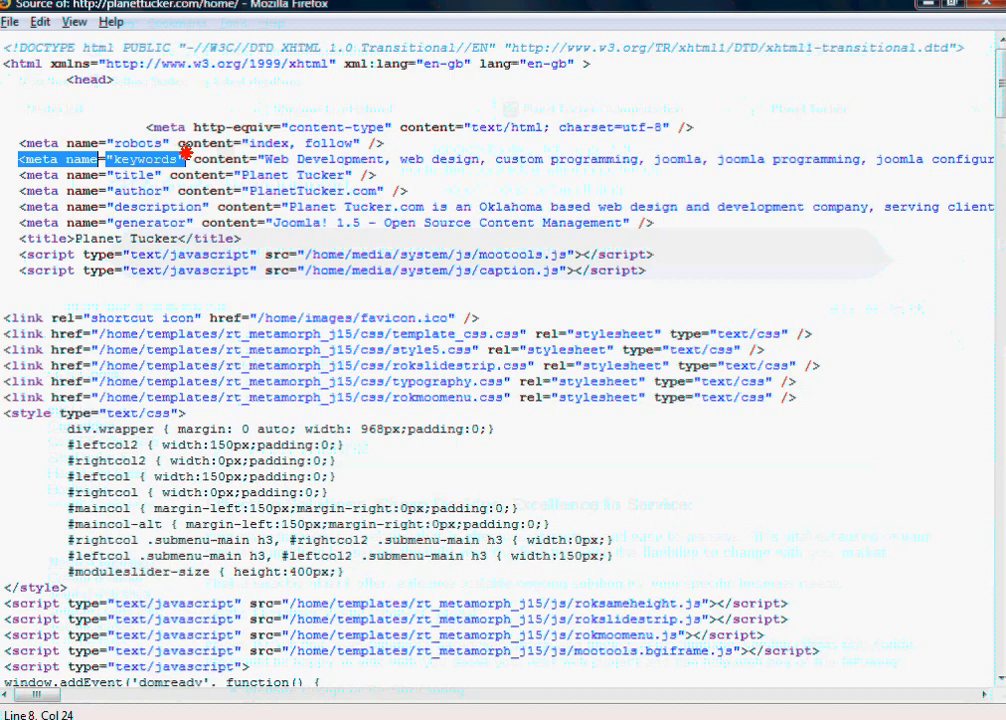
# Step: Highlight the meta name="keywords" line in the homepage source
pyautogui.moveTo(184, 160); pyautogui.dragTo(836, 160)
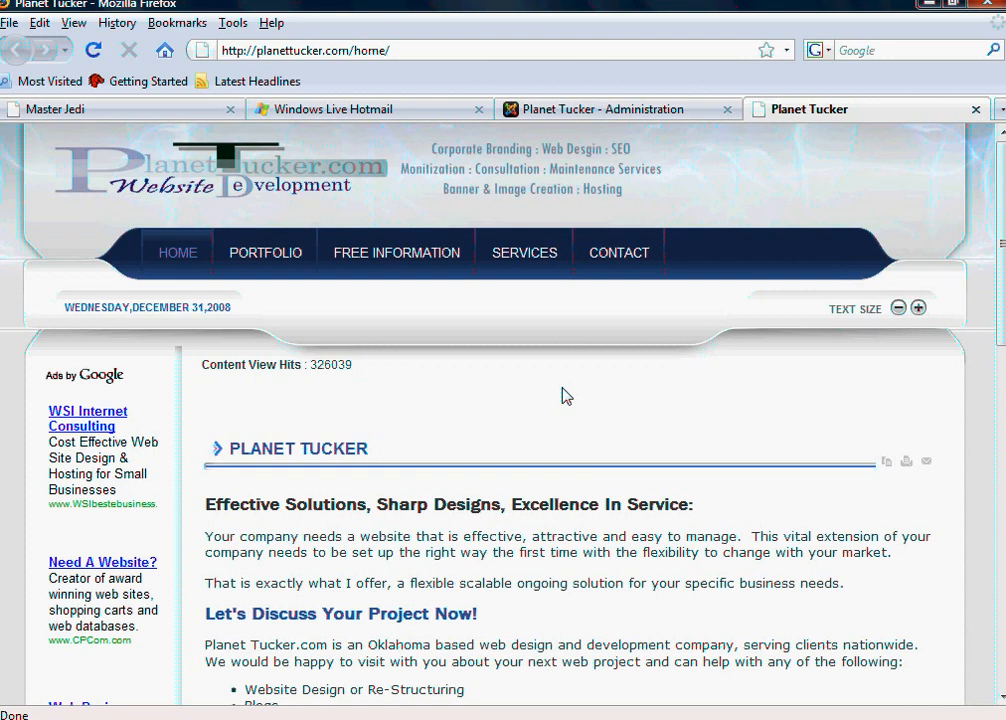
# Step: Bring up the page options on an empty area of the homepage, offering View Page Source
pyautogui.scroll(-3)
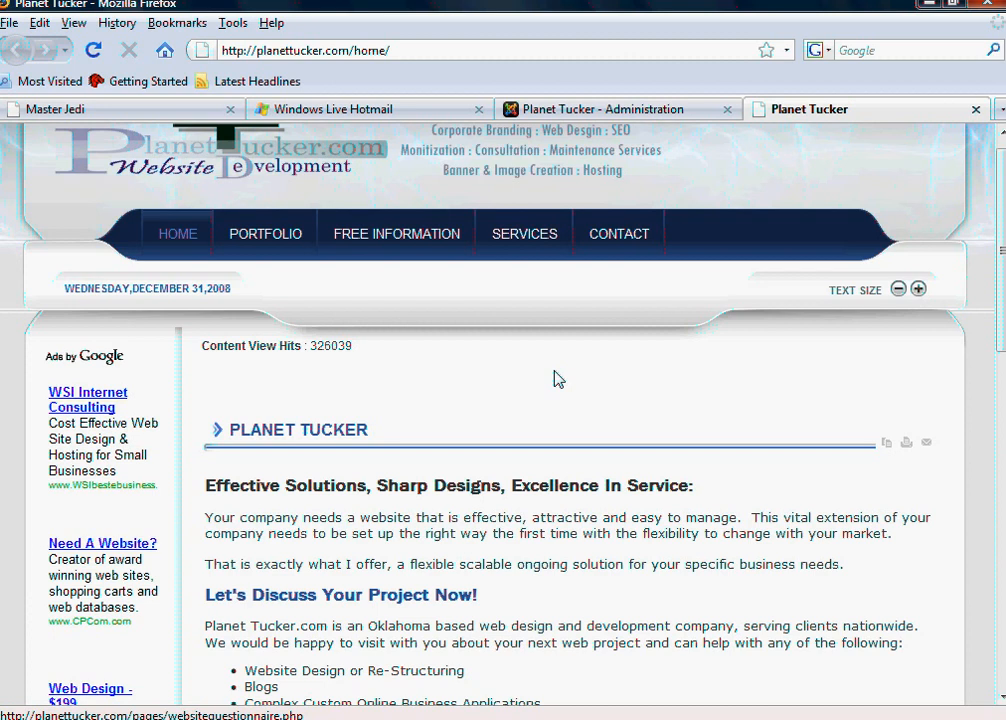
pyautogui.rightClick(560, 378)
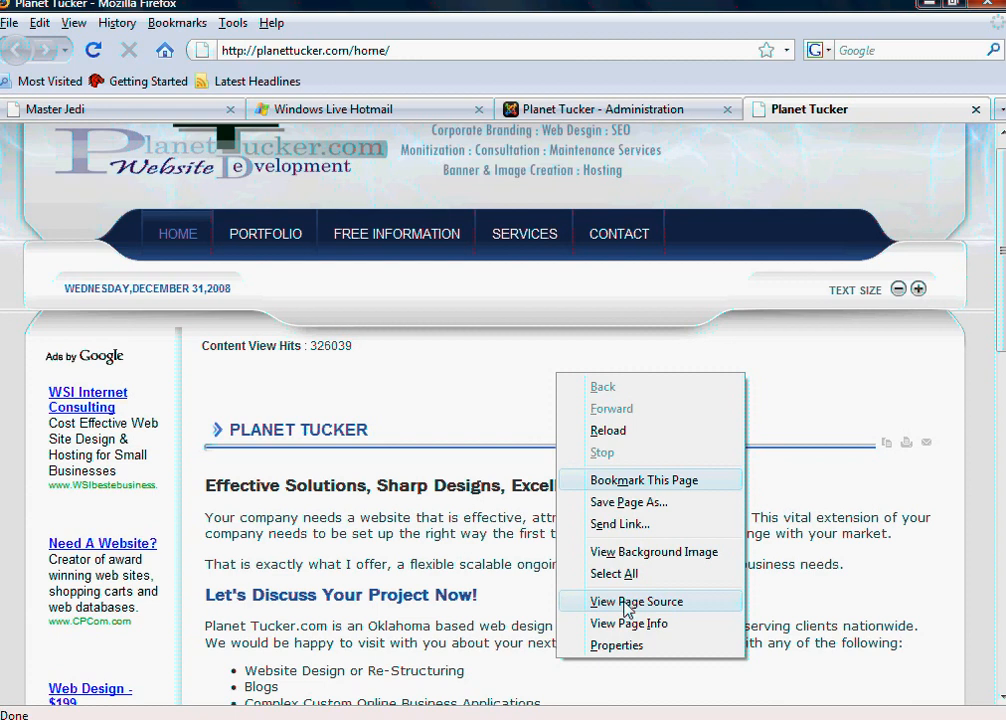
# Step: Choose View Page Source to show the homepage's HTML with its keywords, description and title
pyautogui.click(636, 600)
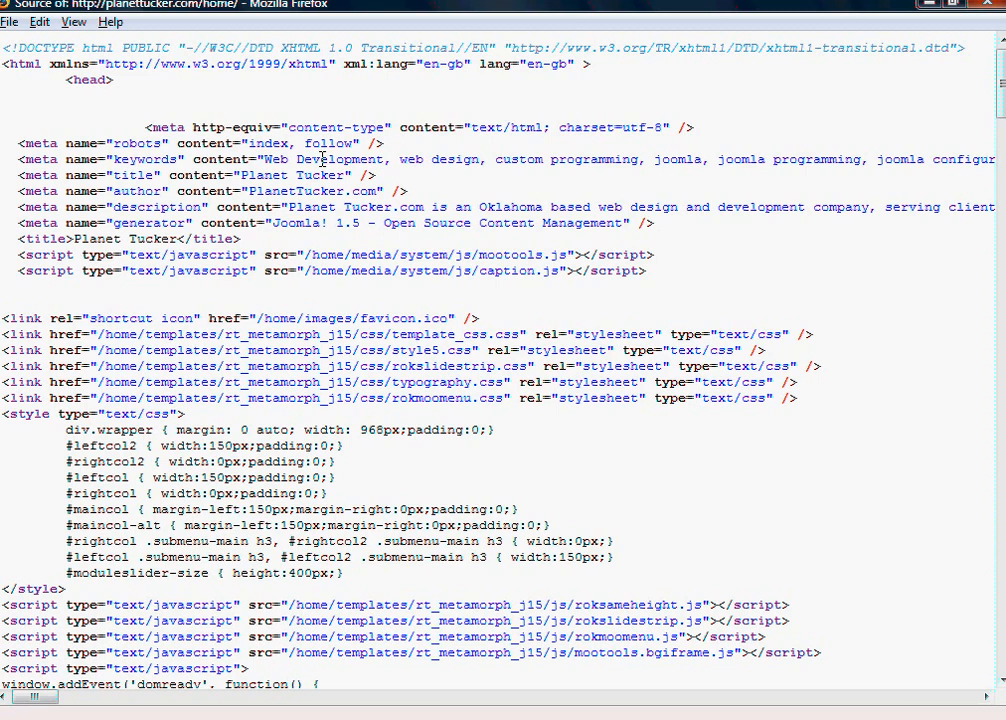
pyautogui.moveTo(924, 16)
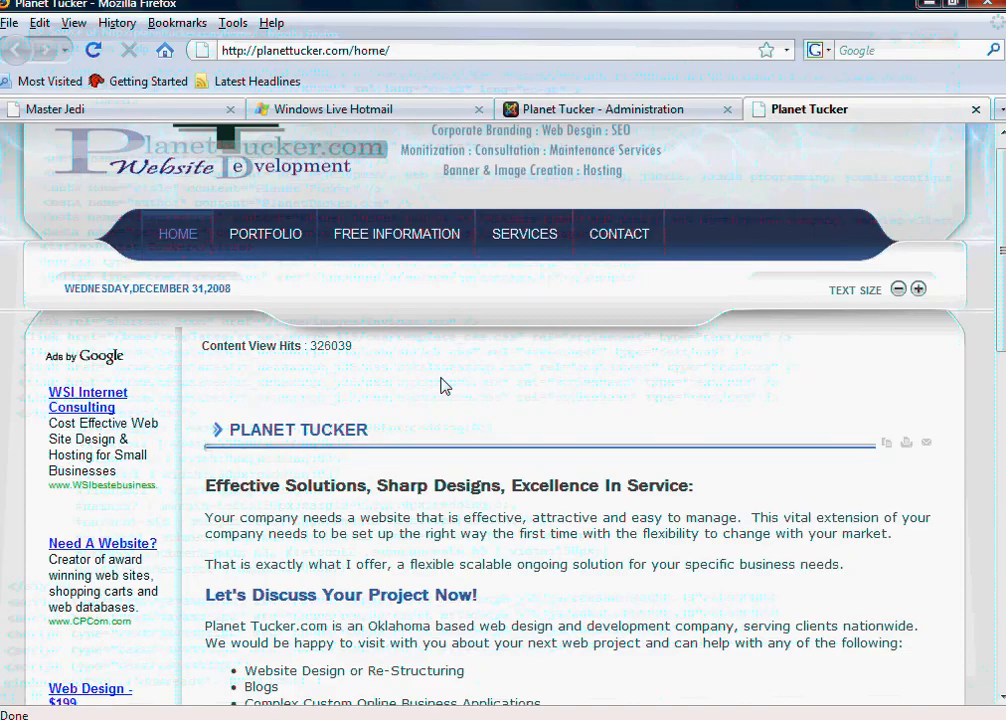
pyautogui.scroll(-3)
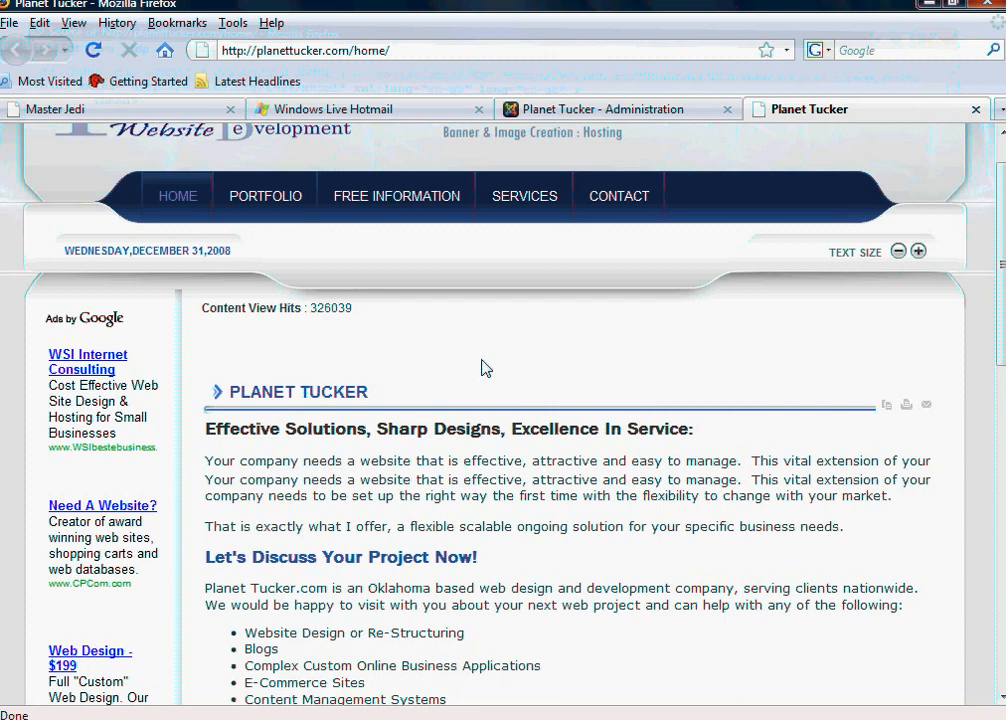
# Step: Scroll down to the services list and contact-me link, then back to the top of the homepage
pyautogui.scroll(-3)
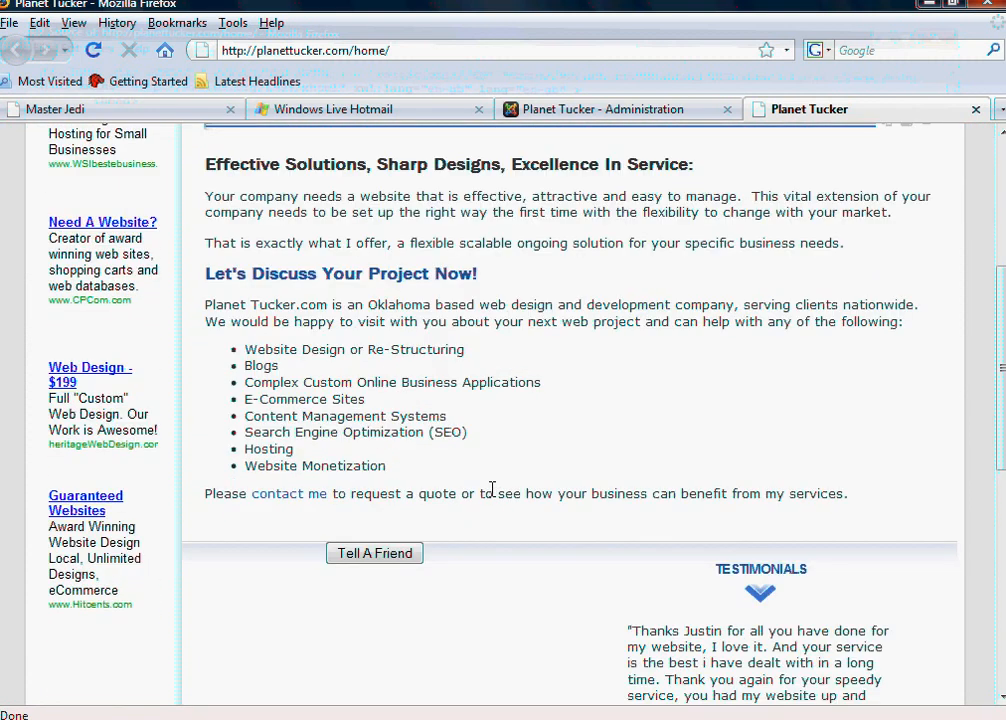
pyautogui.moveTo(240, 496)
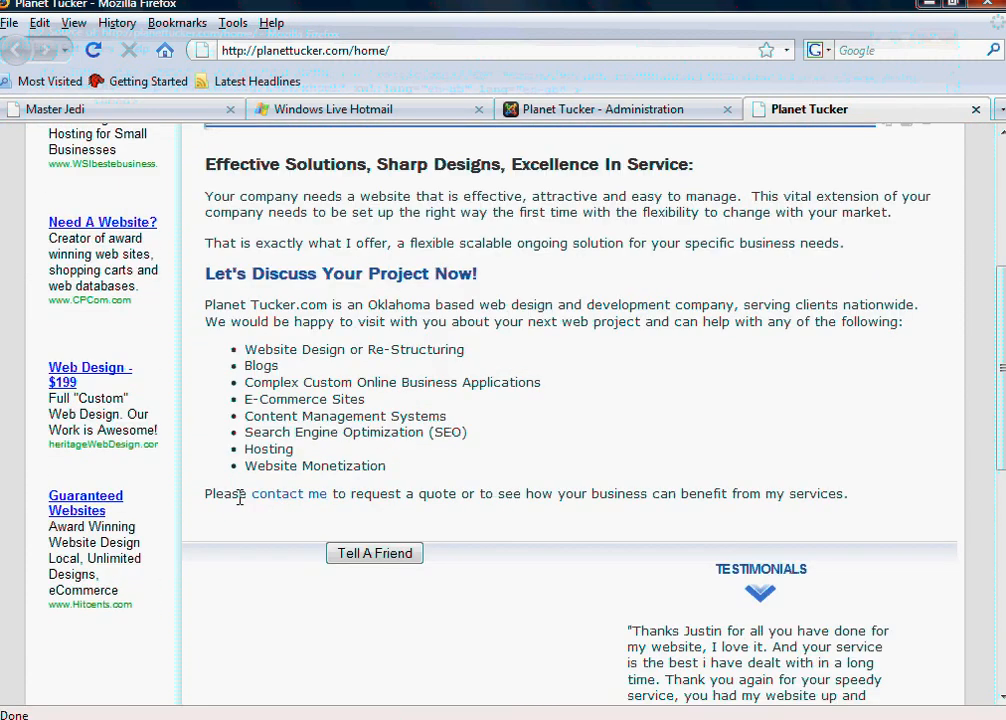
pyautogui.moveTo(334, 492)
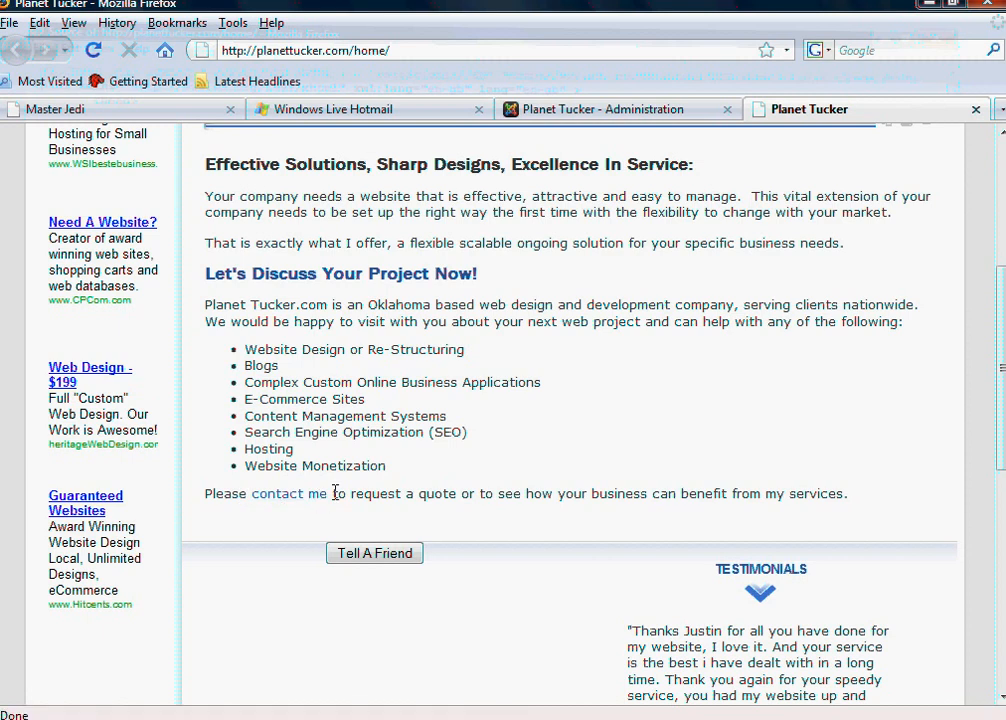
pyautogui.moveTo(288, 508)
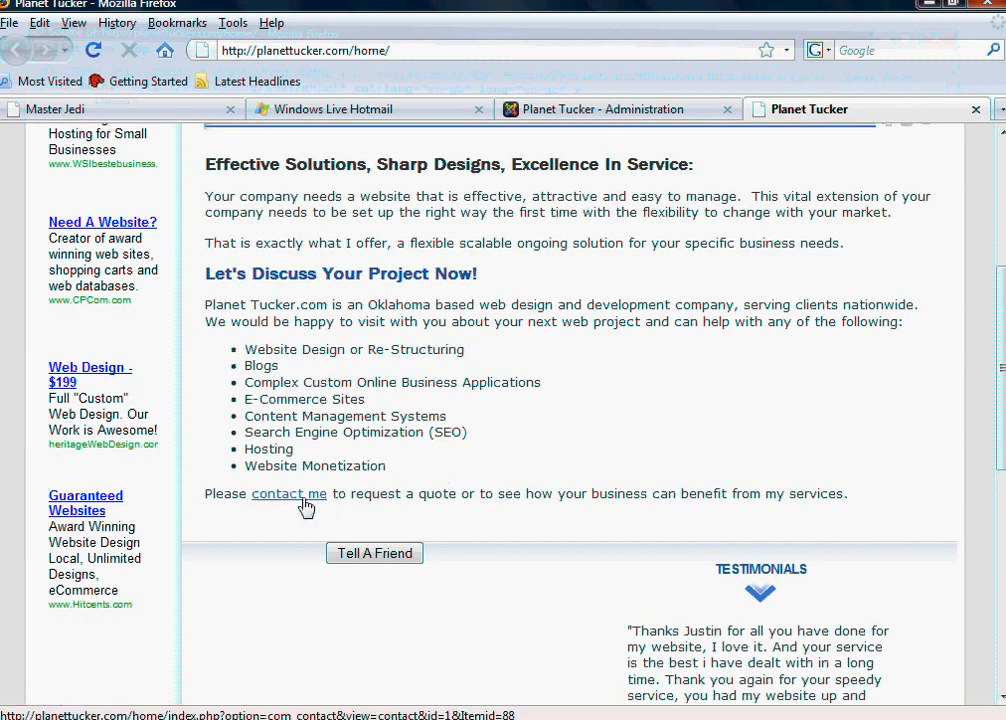
pyautogui.scroll(3)
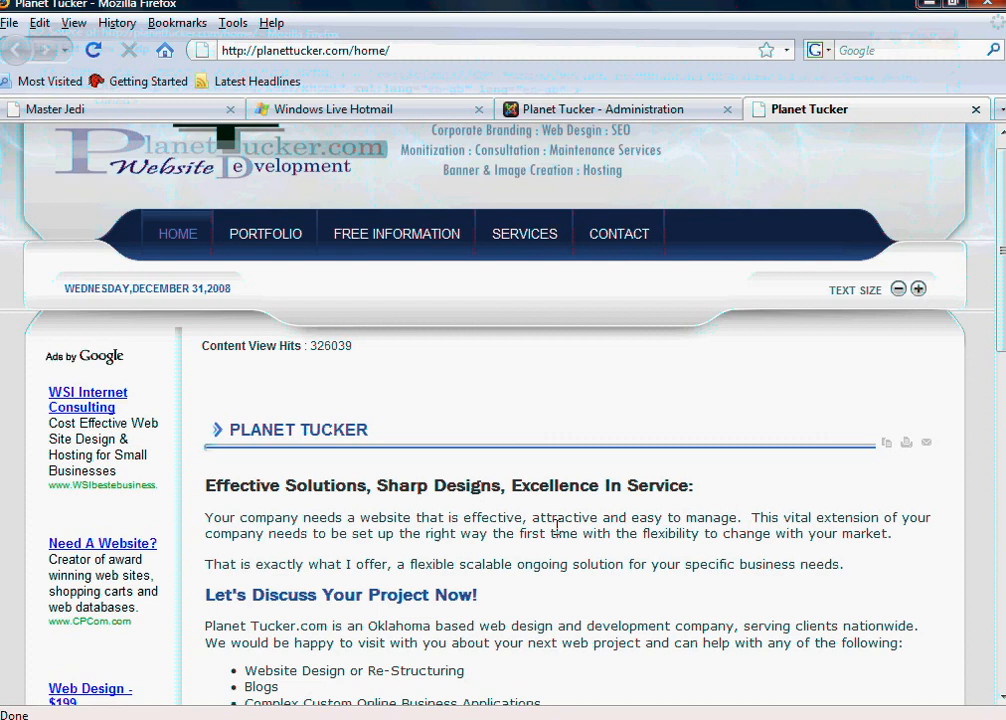
pyautogui.moveTo(560, 482)
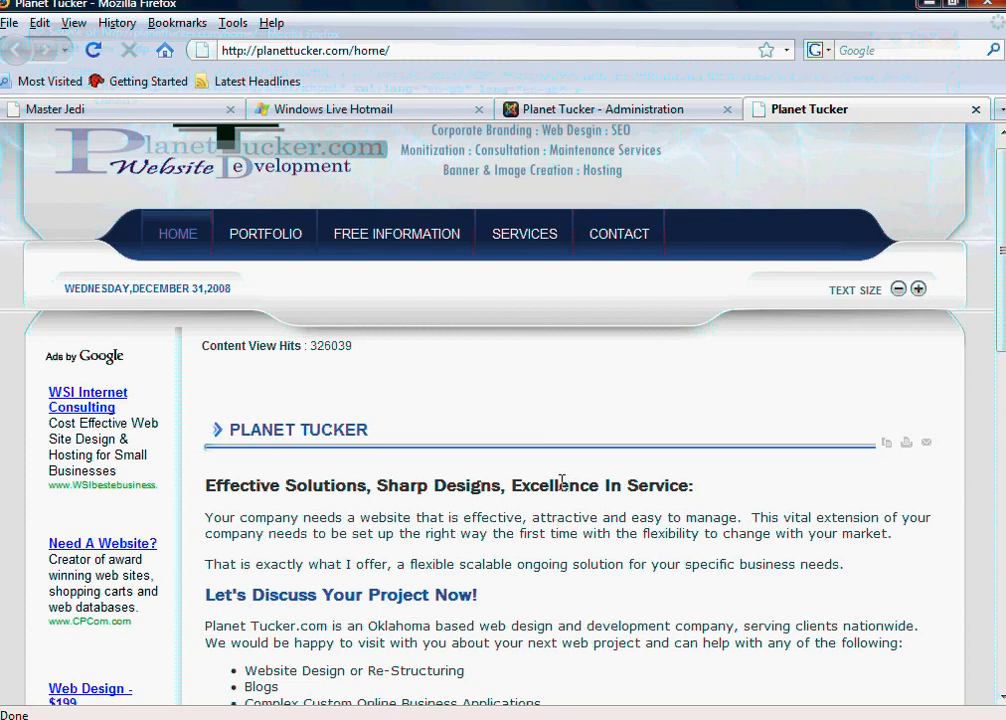